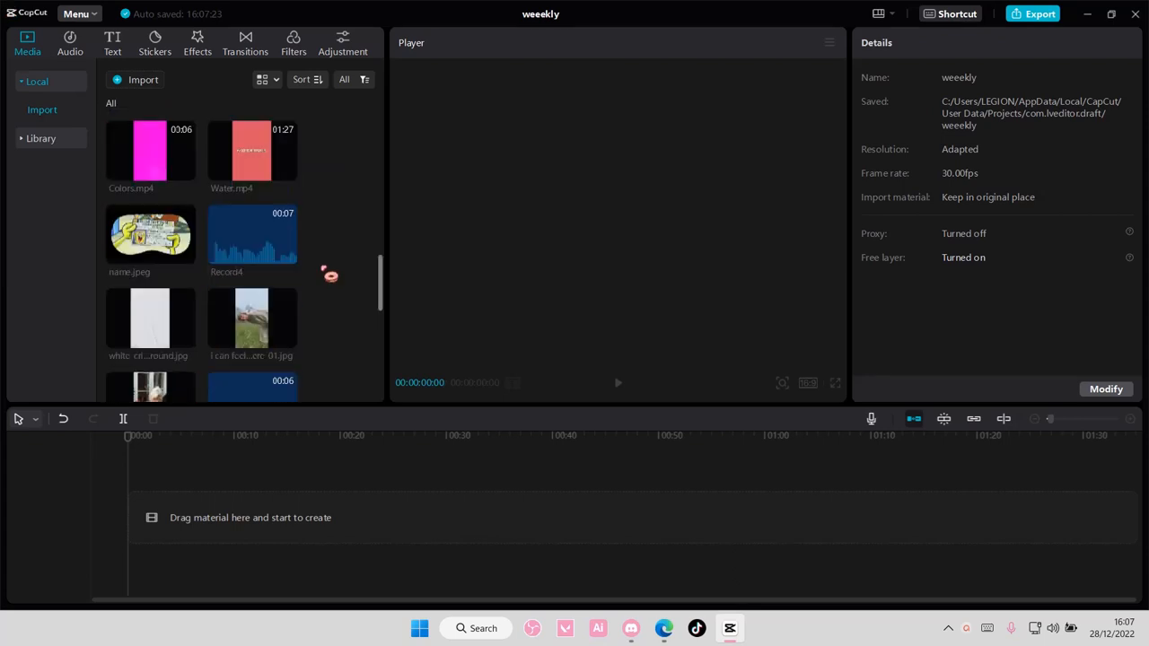
Browse the Music library, scrolling through the available songs.
scroll("down", 3)
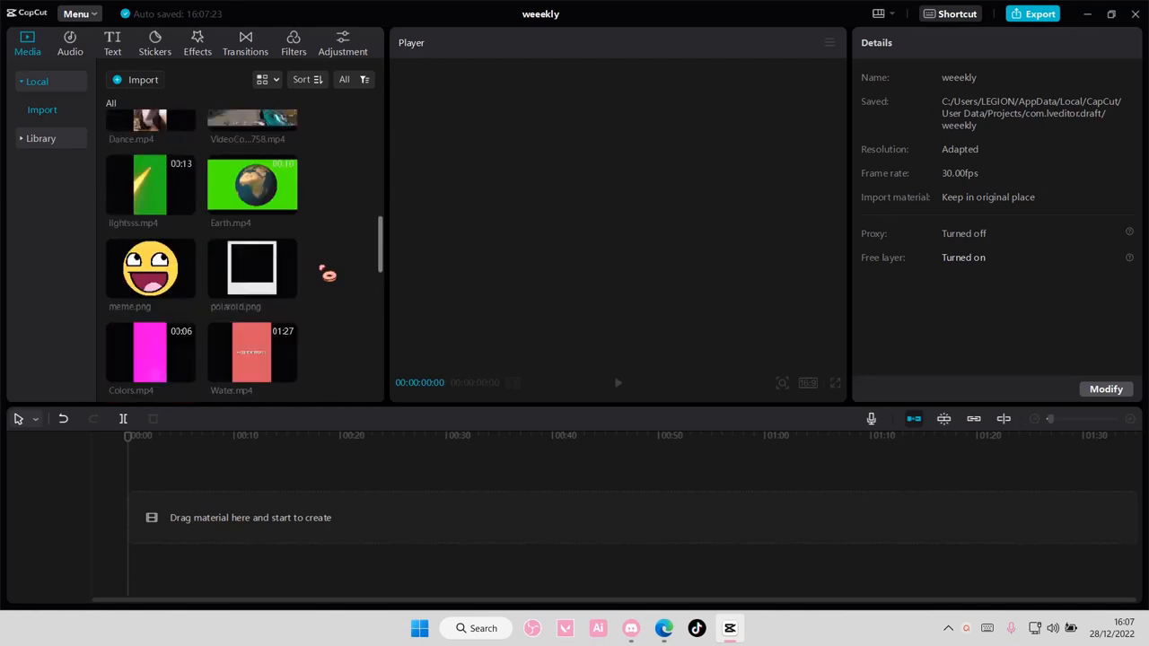
left_click(69, 43)
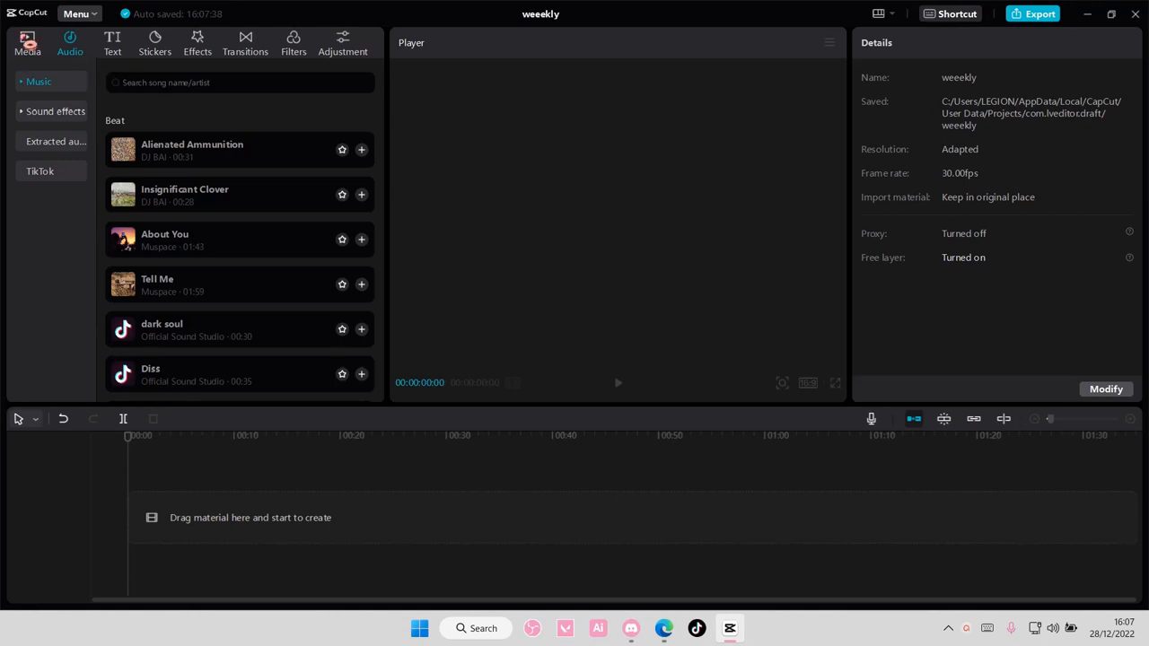
scroll("down", 3)
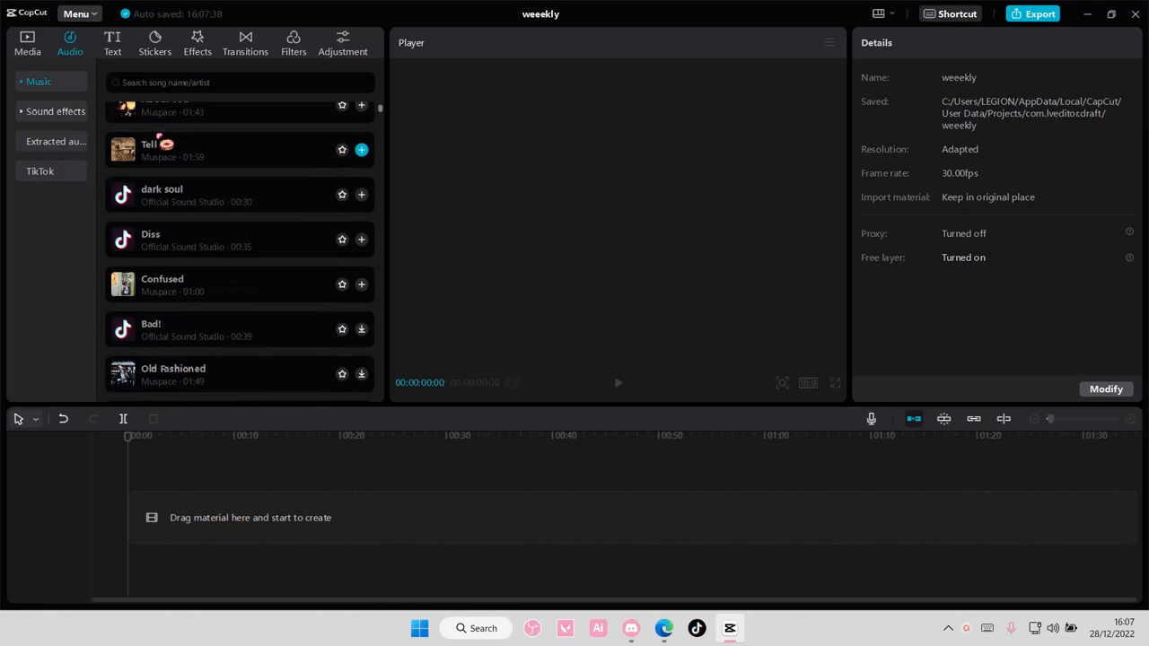
scroll("down", 3)
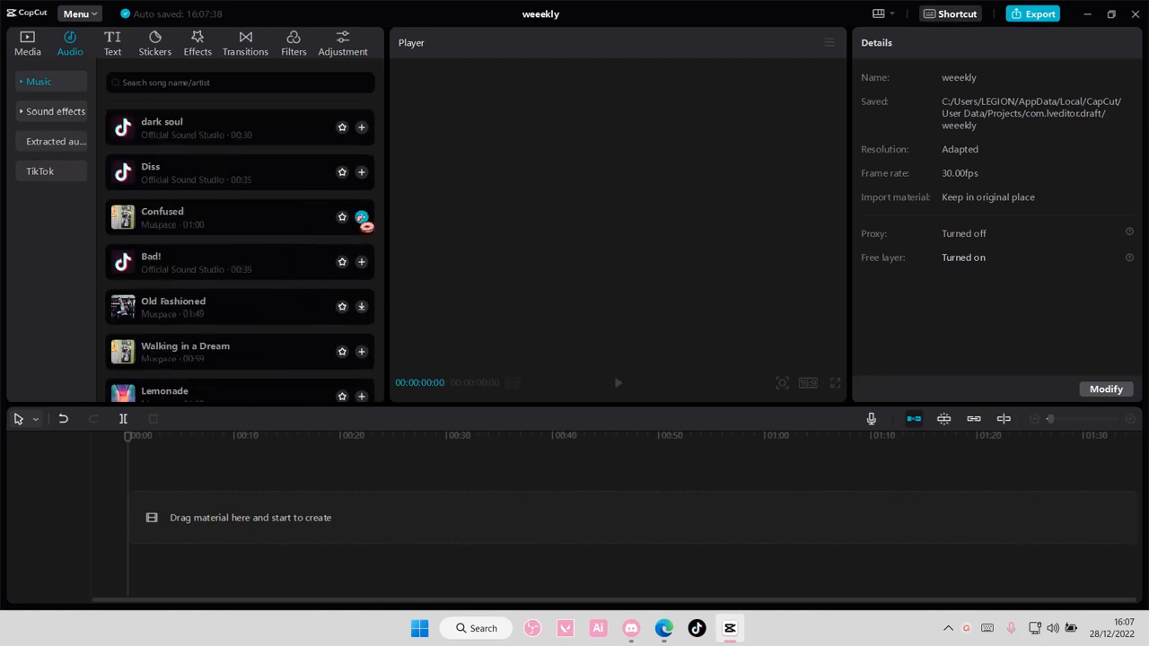
Add Confused, then add Walking in a Dream to the timeline instead.
left_click(361, 216)
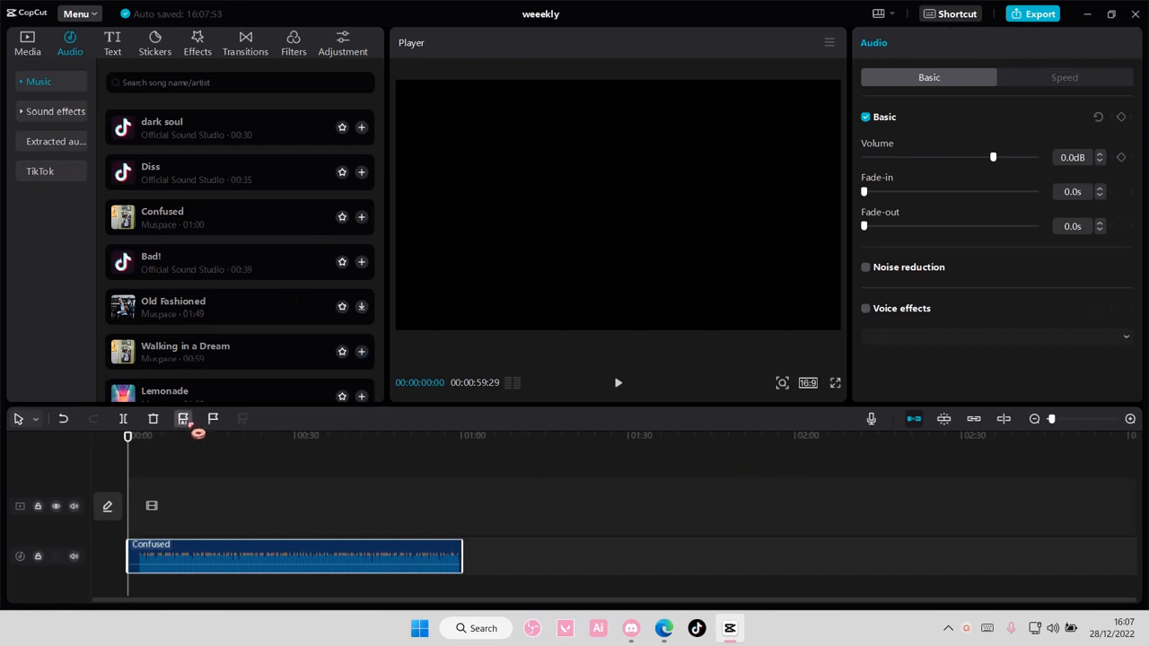
mouse_move(197, 428)
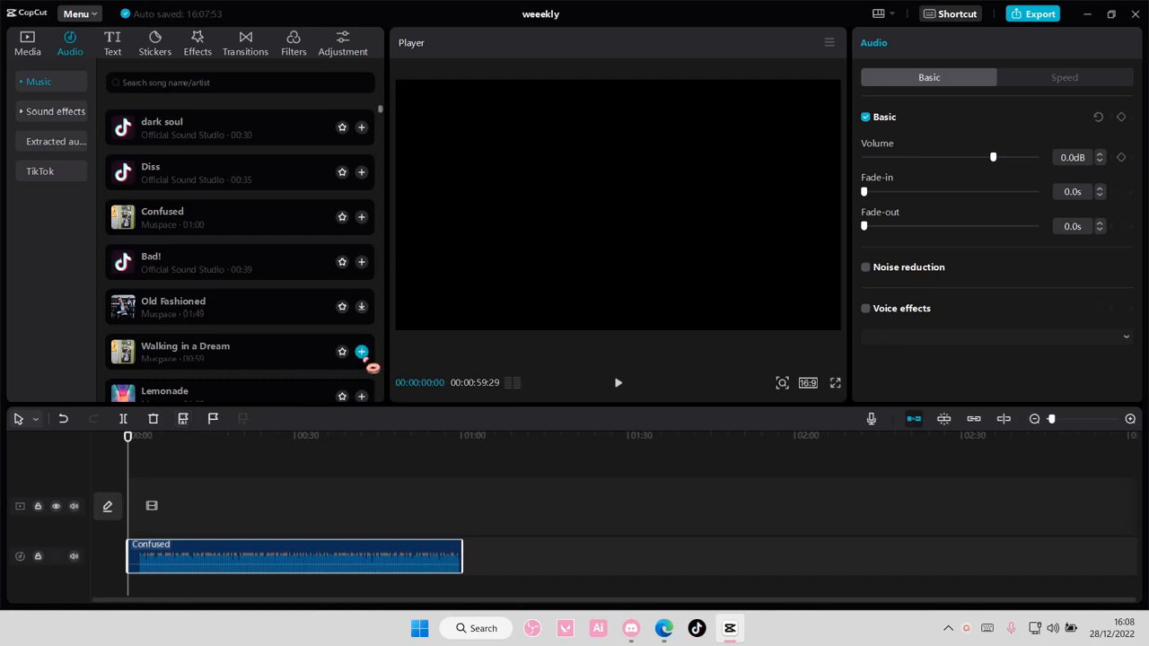
left_click(361, 350)
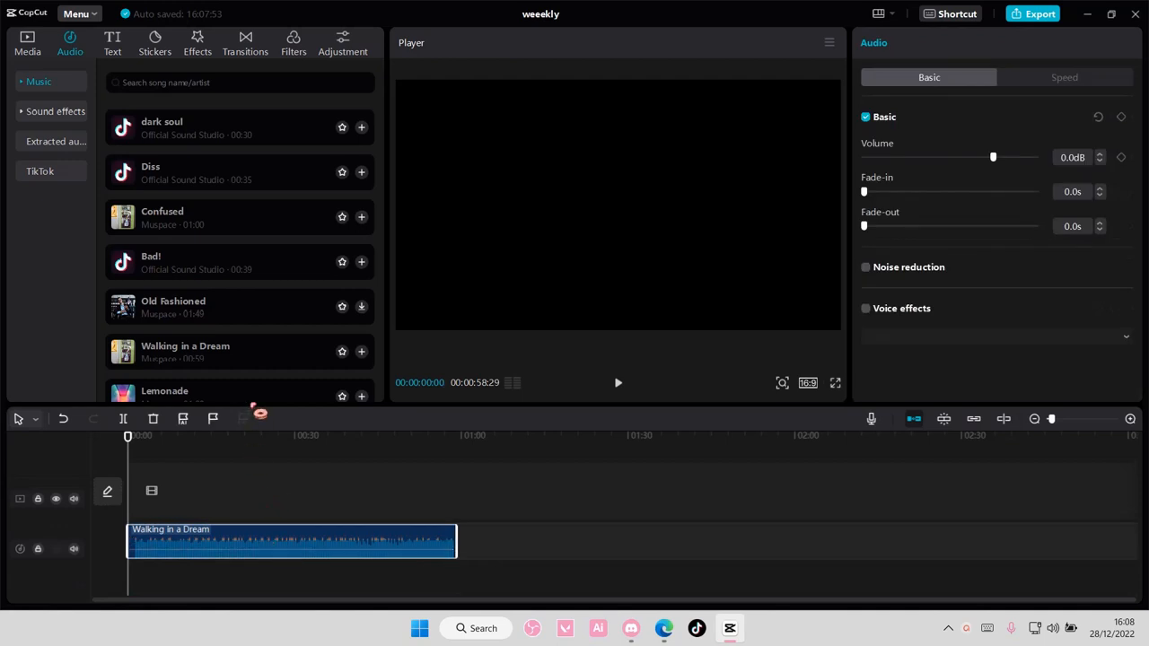
left_click(361, 149)
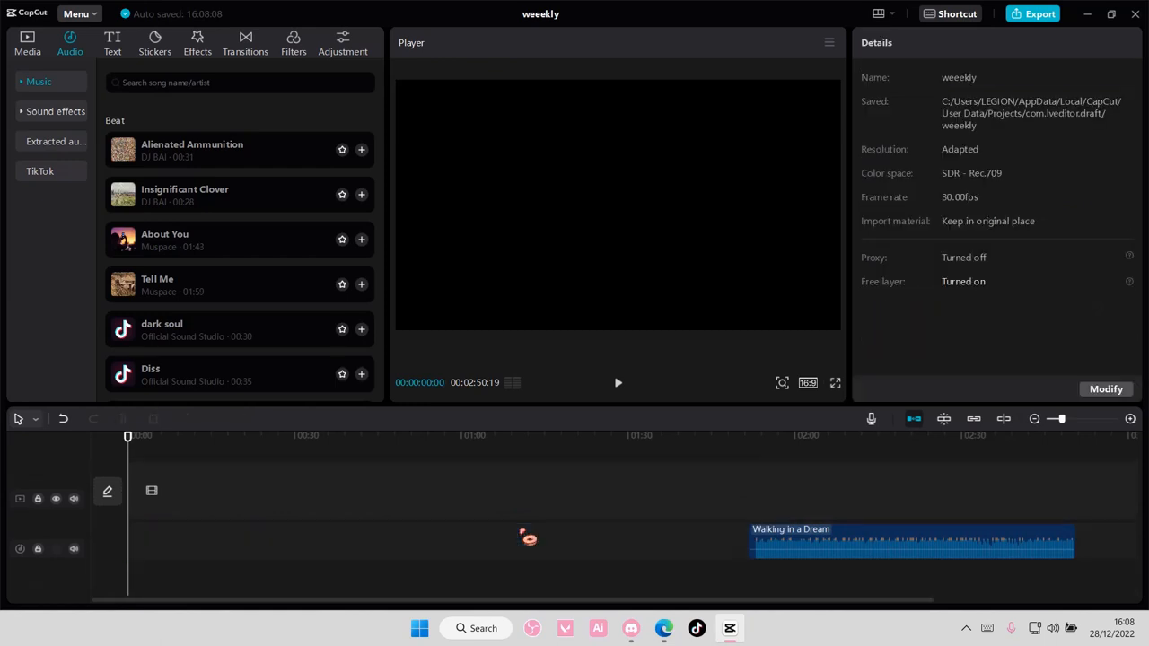
Move Walking in a Dream to the timeline start, apply Auto beat, and return to local media.
left_click_drag(912, 541, 291, 540)
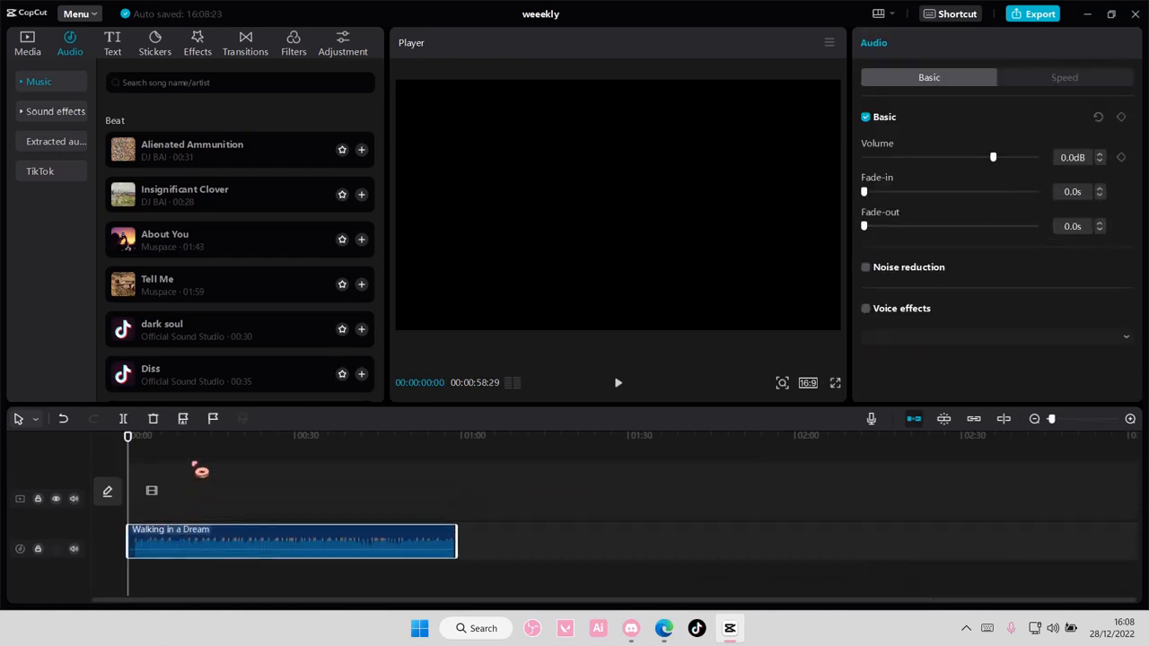
mouse_move(183, 420)
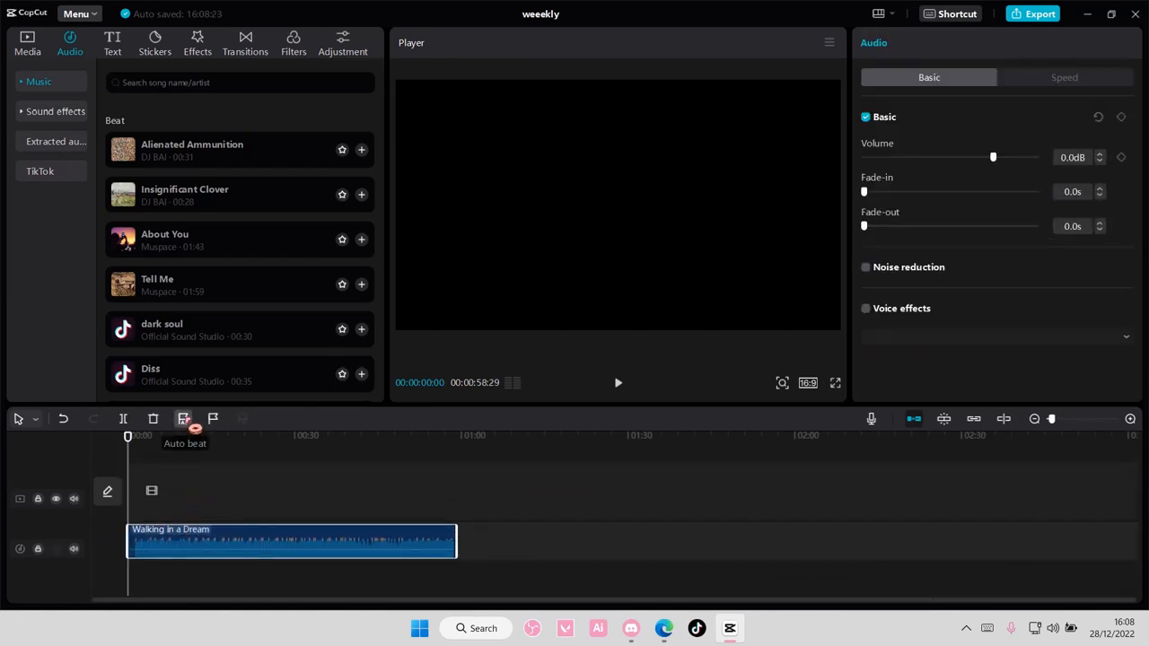
left_click(183, 418)
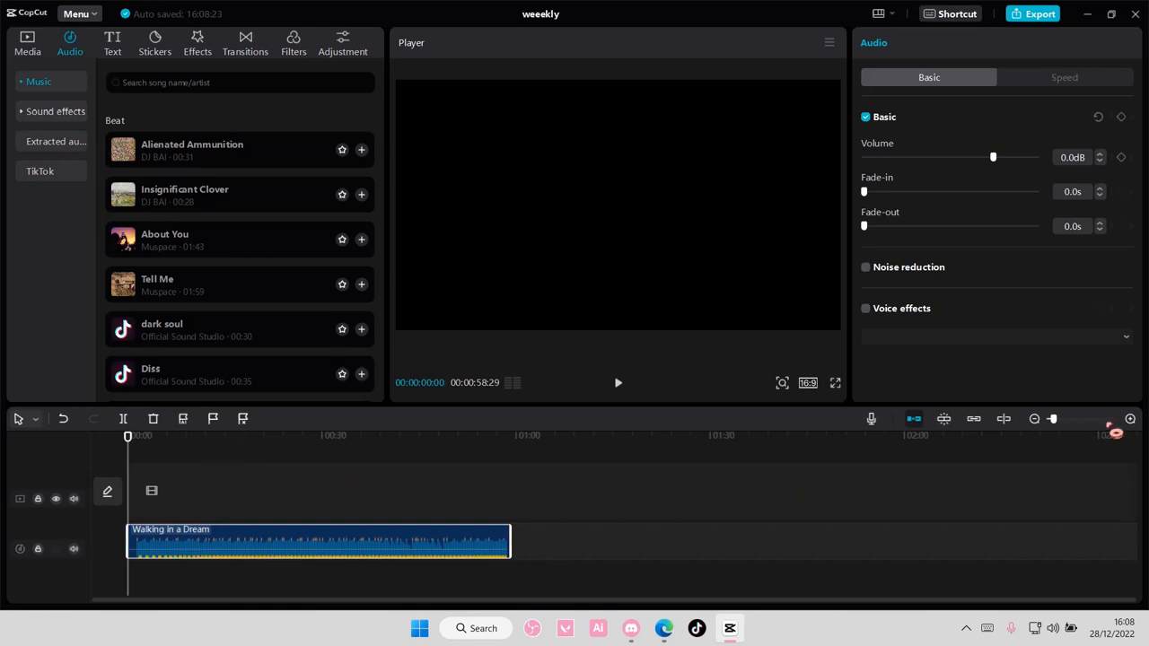
left_click_drag(1052, 419, 1069, 419)
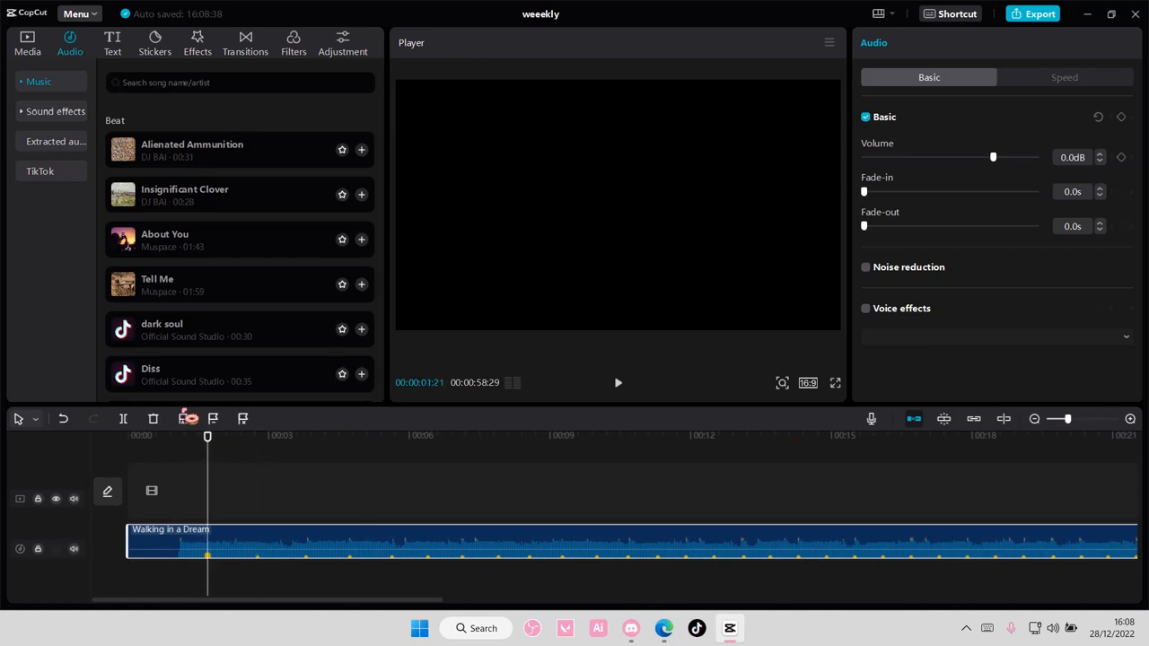
left_click(26, 43)
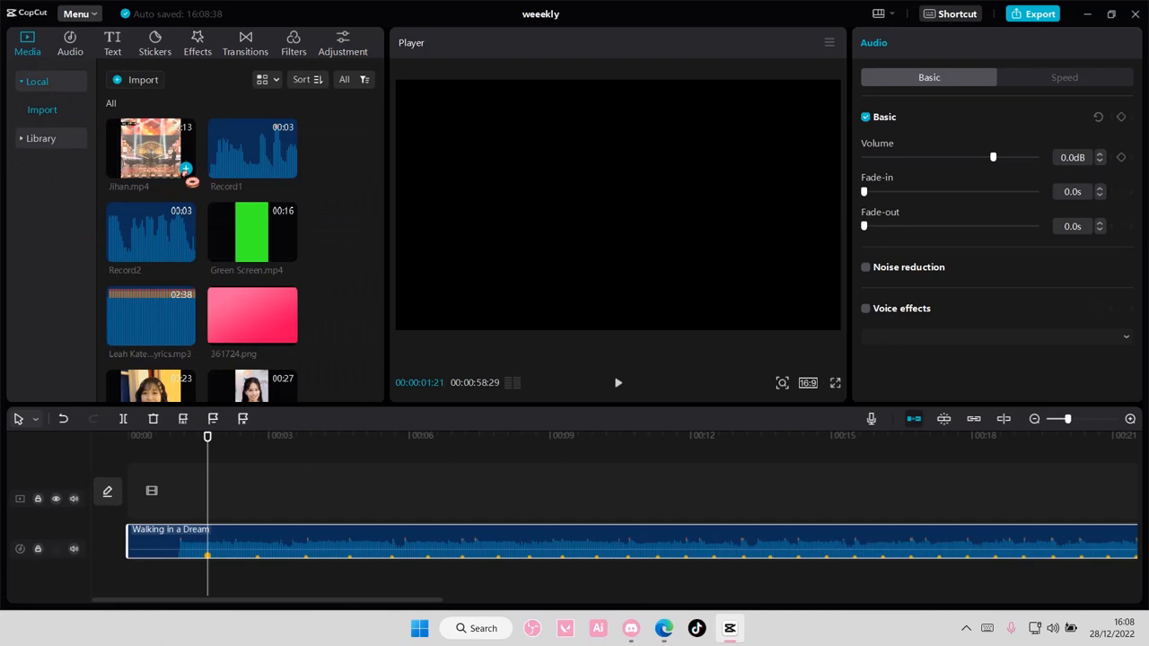
Add Shan.mp4 muted, split it at the first beat and select the leftover piece.
left_click(150, 148)
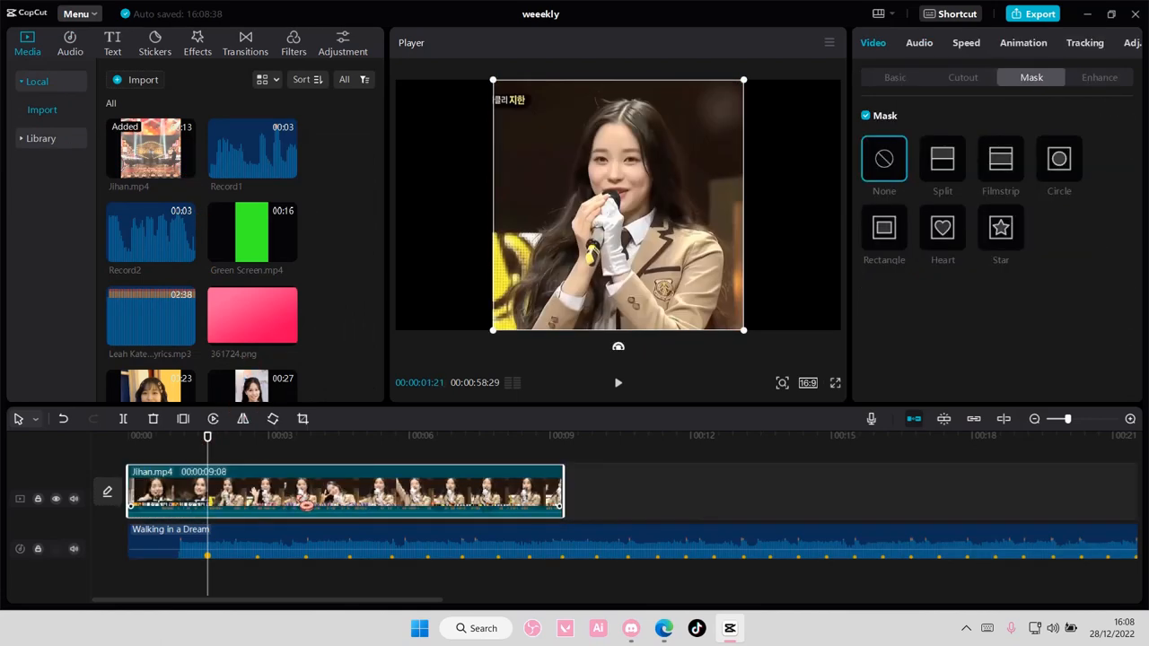
left_click(74, 550)
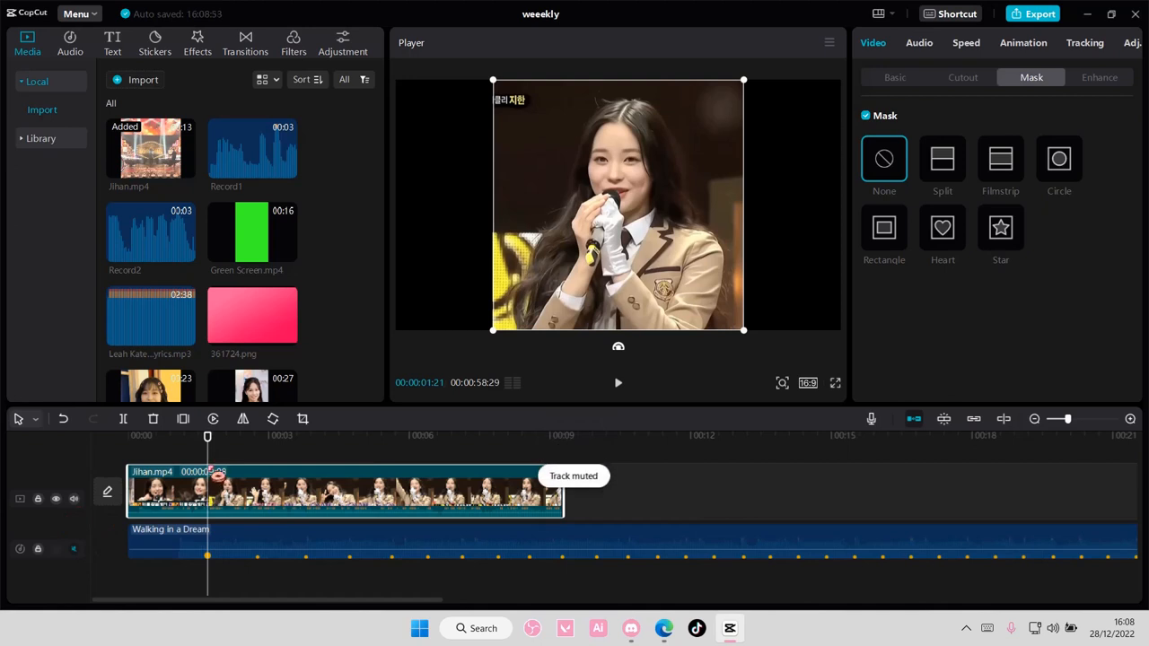
left_click(122, 420)
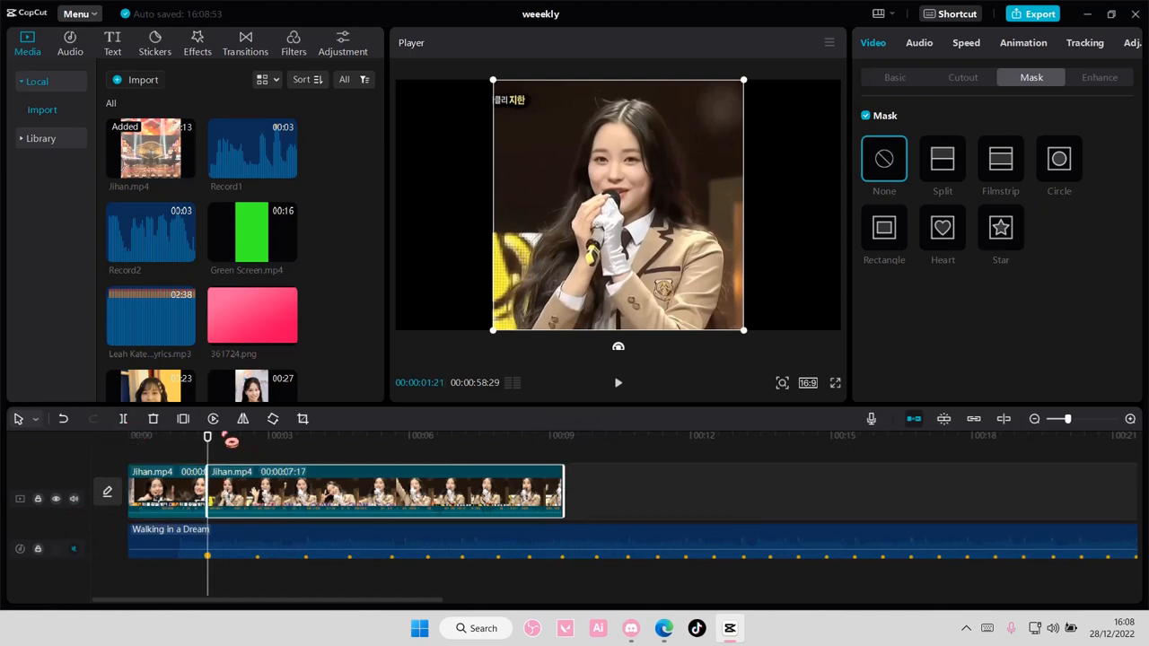
left_click(808, 383)
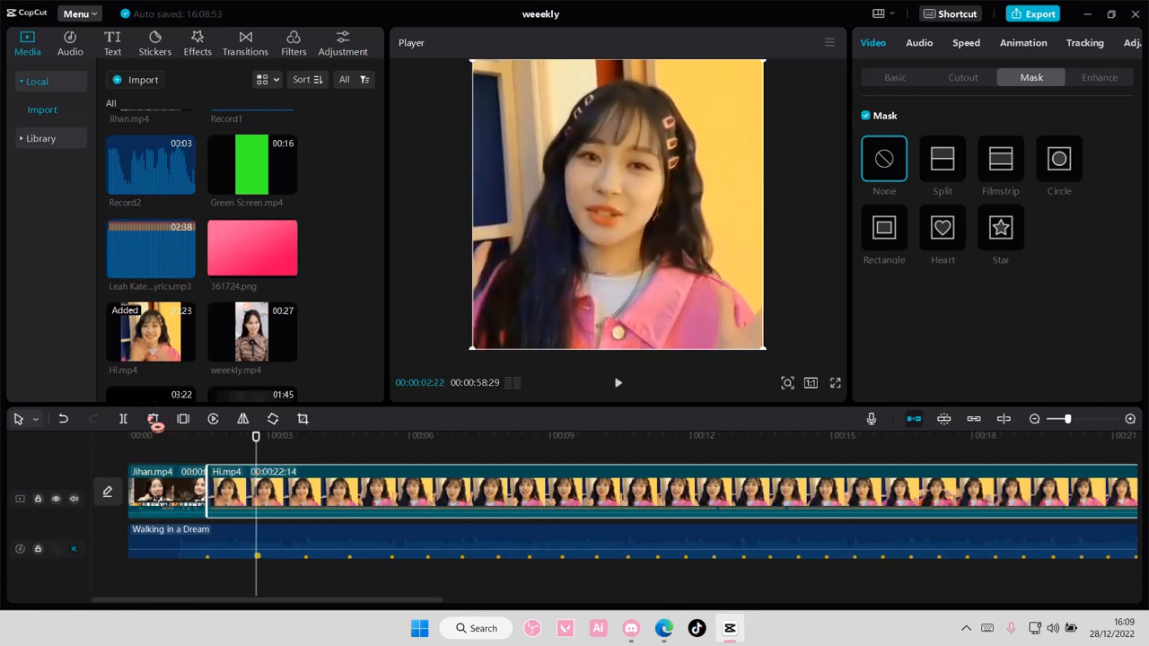
Split the Hi video at the next beat marker.
left_click(1034, 418)
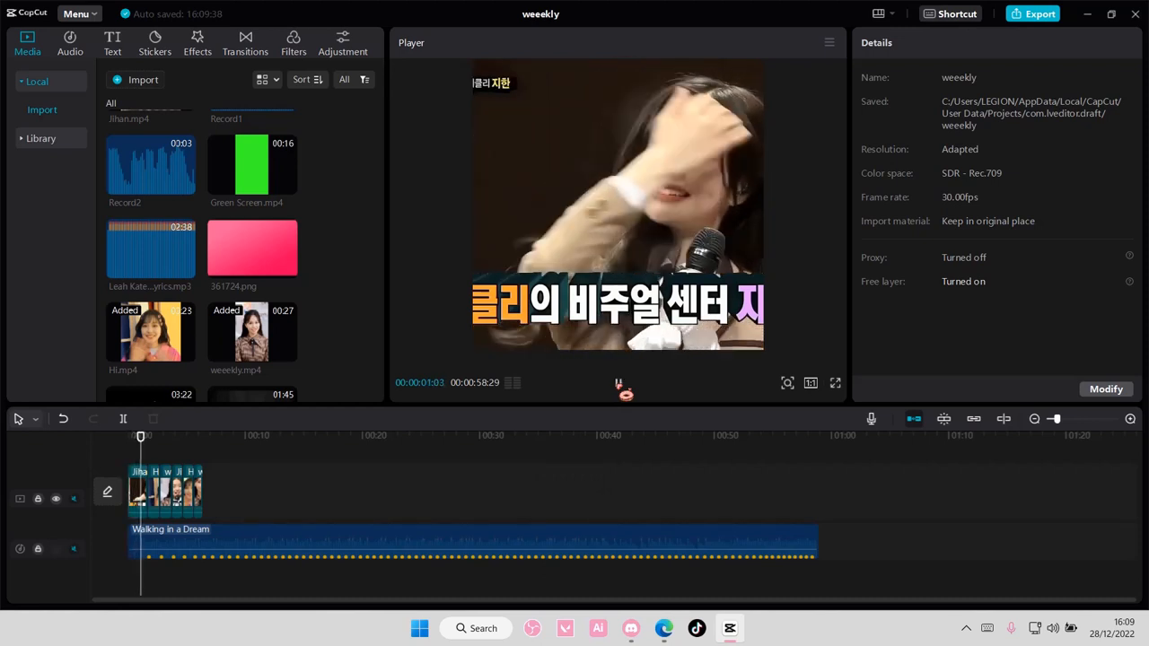
left_click(165, 436)
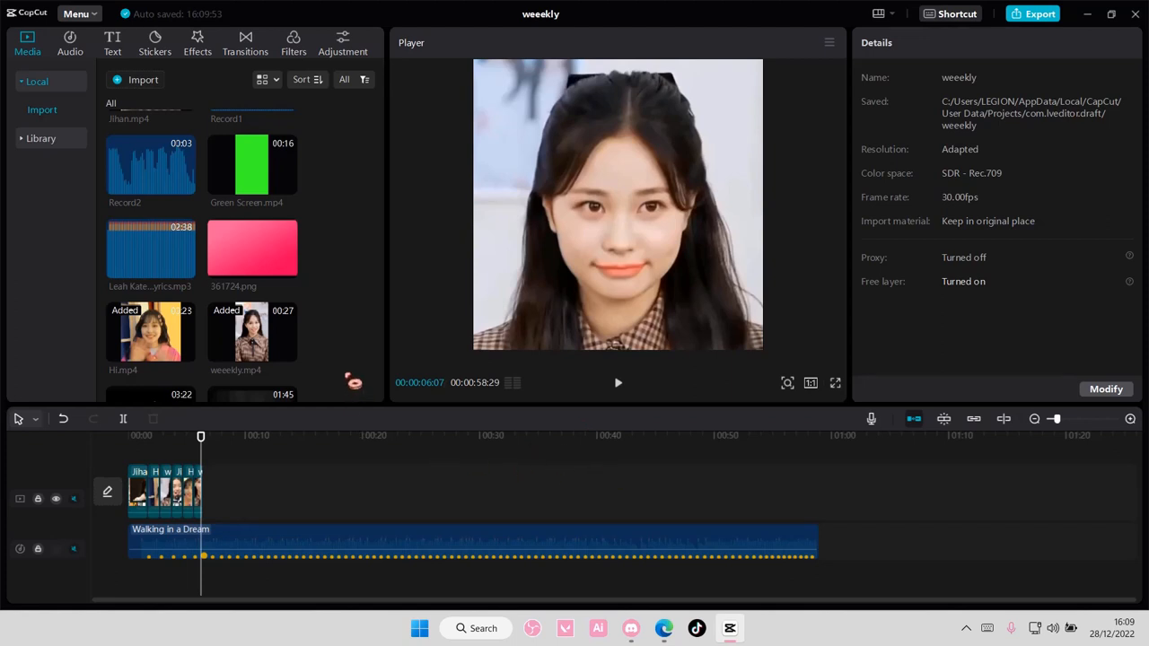
scroll("down", 3)
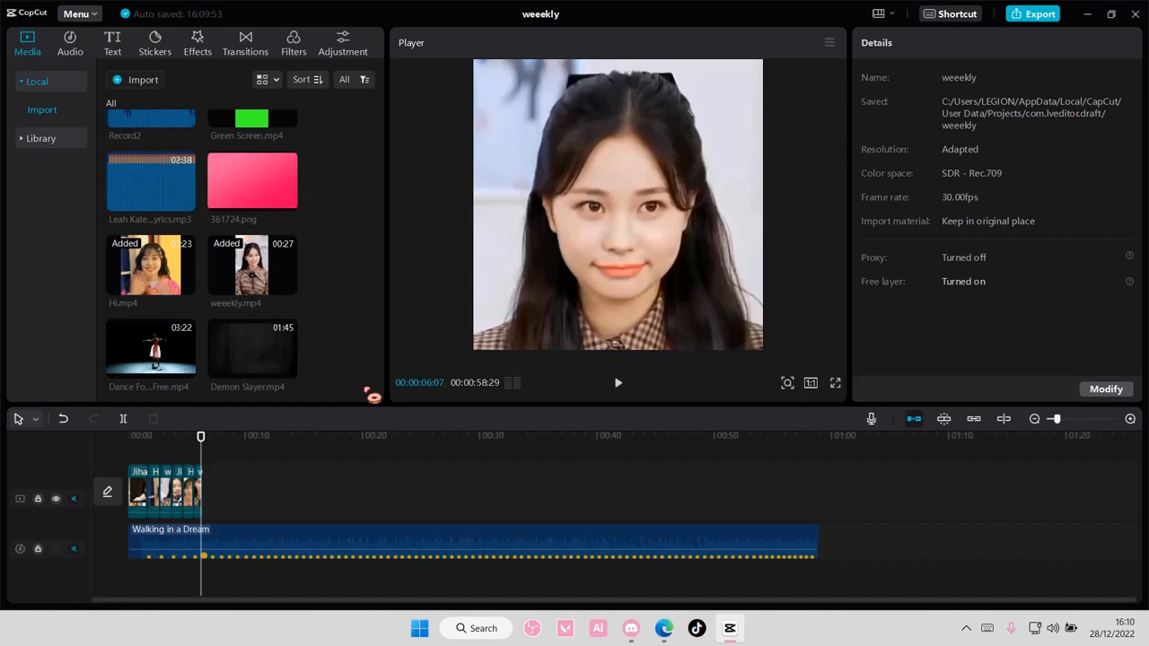